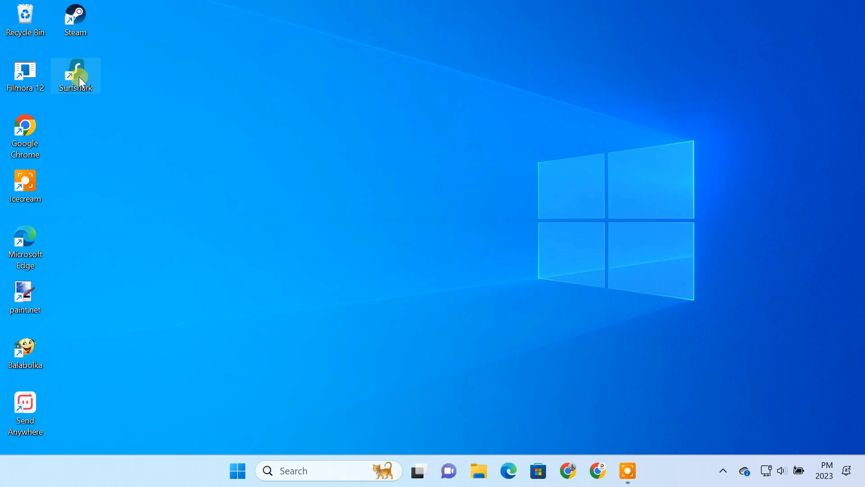
# Disconnect the Surfshark app from the Australia Sydney server and close it.
pyautogui.doubleClick(76, 74)
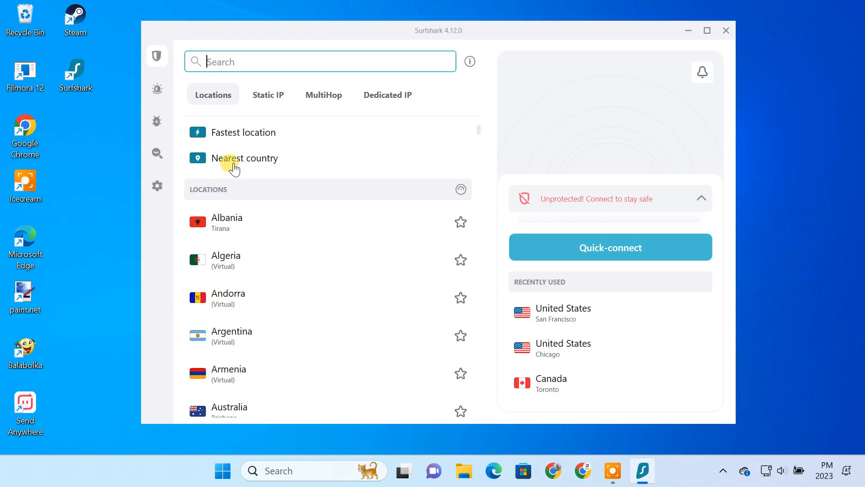
pyautogui.scroll(-3)
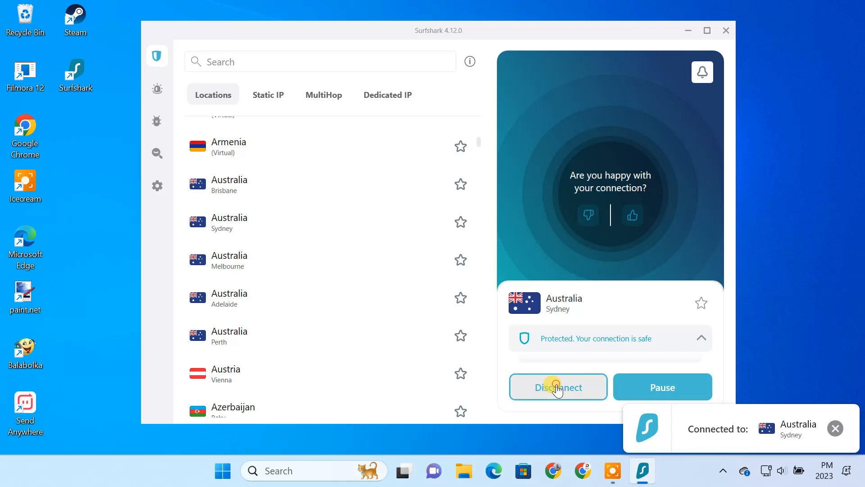
pyautogui.click(557, 387)
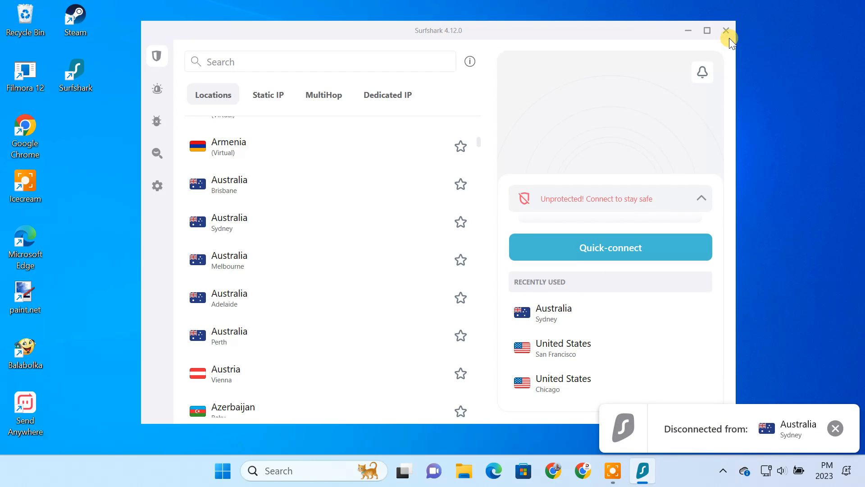
pyautogui.click(727, 31)
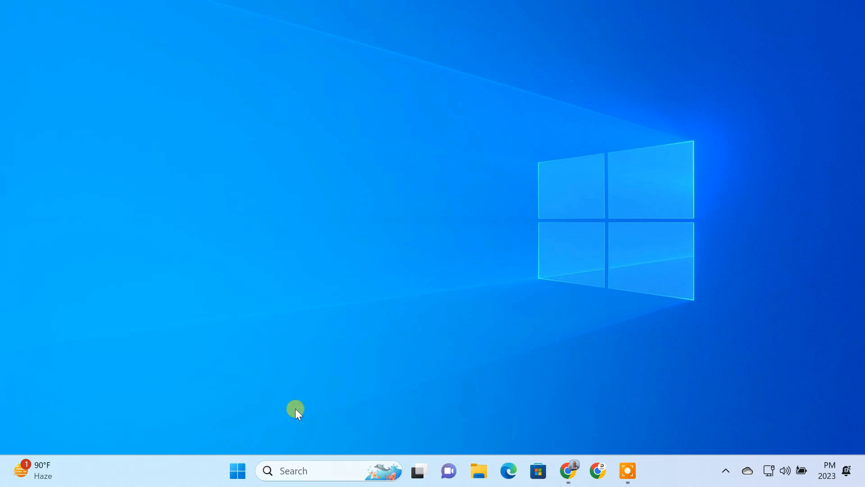
# Reach the Network & internet settings via Start and Settings.
pyautogui.click(237, 471)
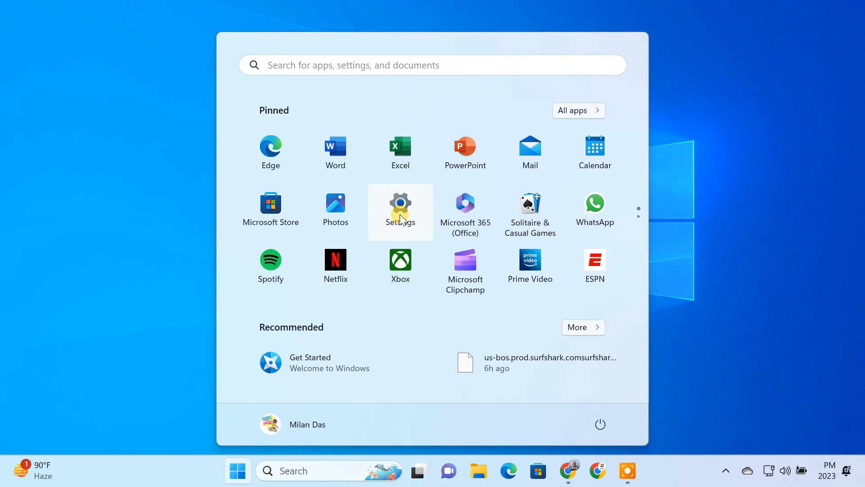
pyautogui.click(400, 208)
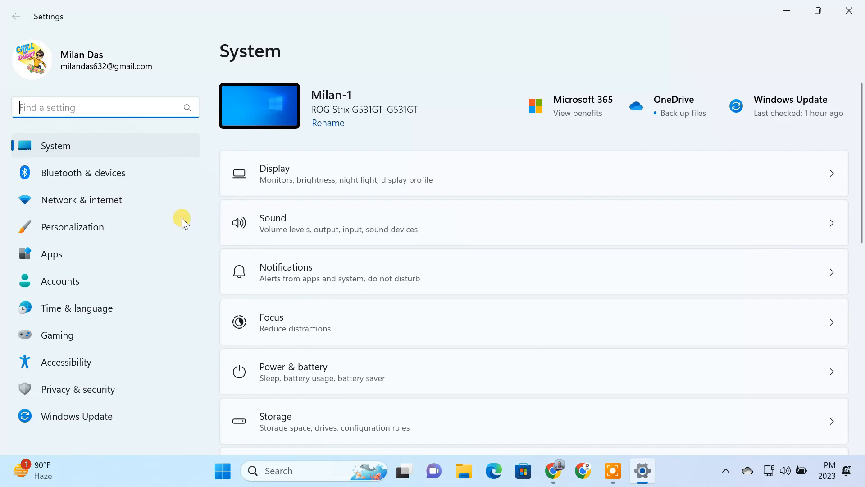
pyautogui.click(82, 200)
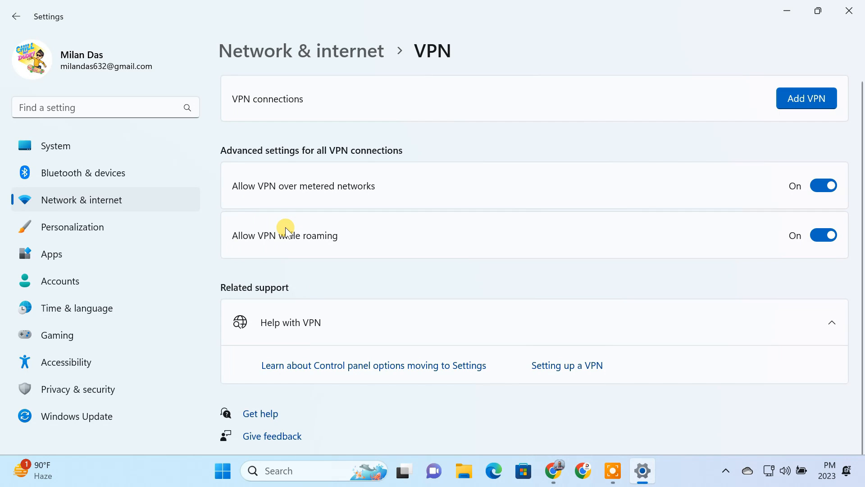
pyautogui.moveTo(817, 110)
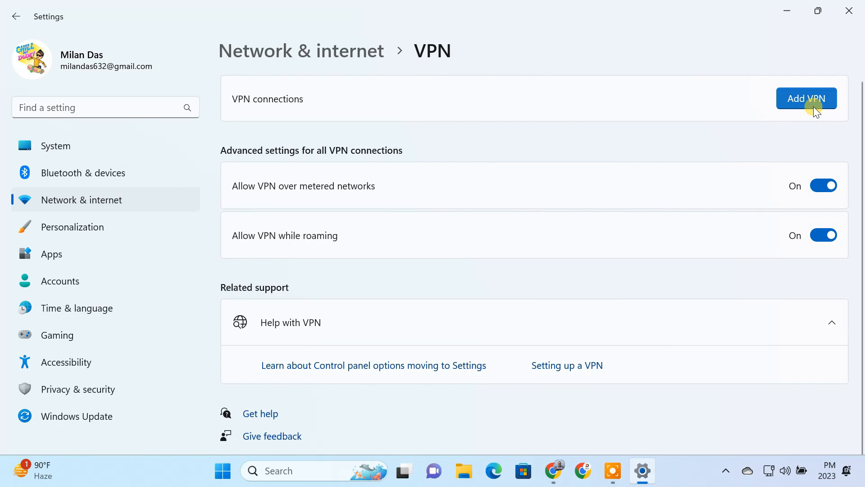
# Start a new VPN connection named 'New York (US)'.
pyautogui.click(806, 98)
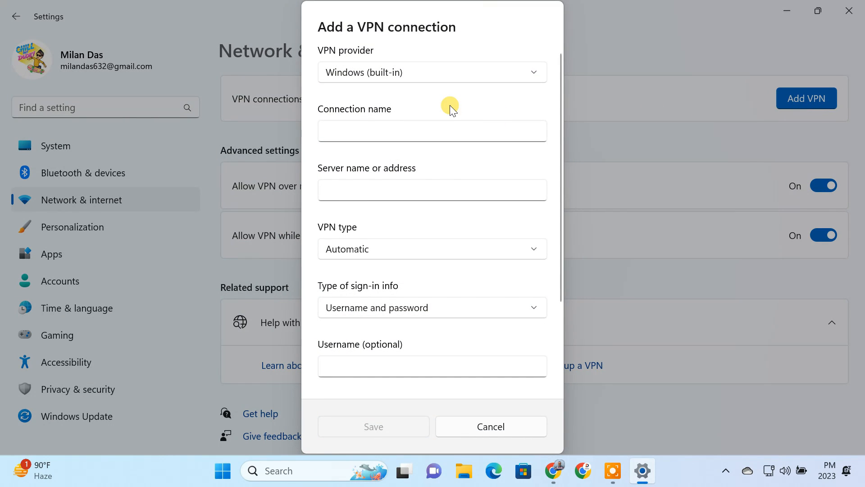
pyautogui.moveTo(364, 81)
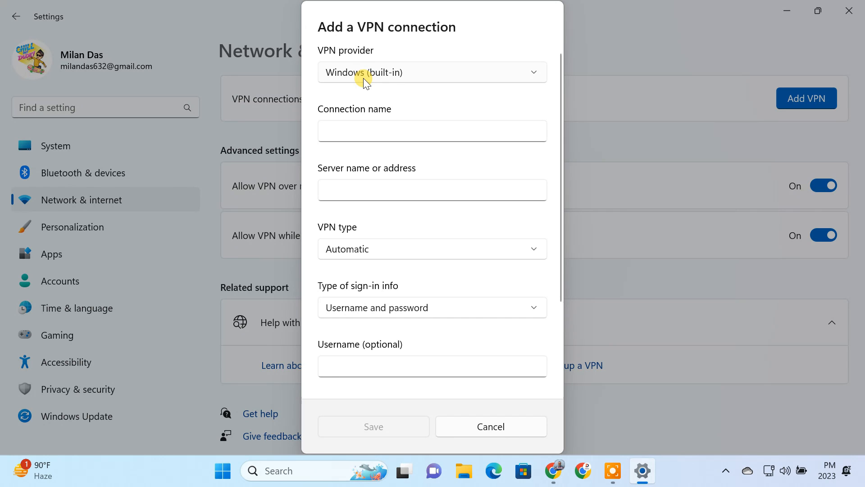
pyautogui.click(431, 131)
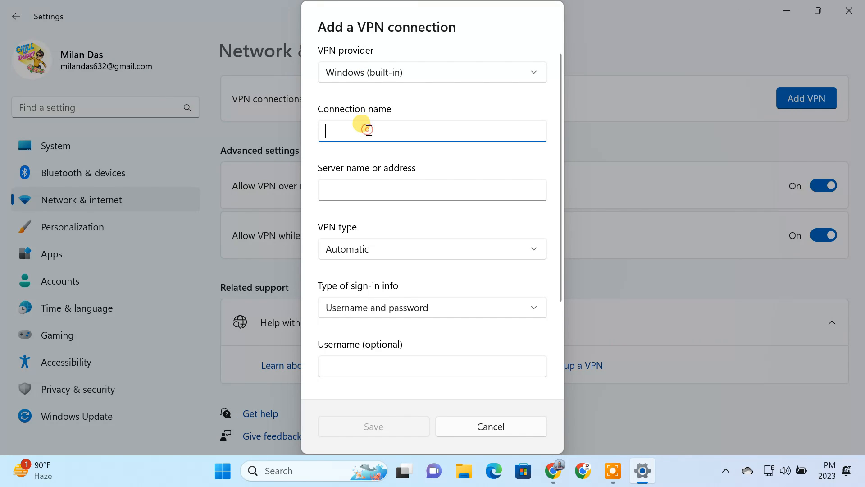
pyautogui.write('New York')
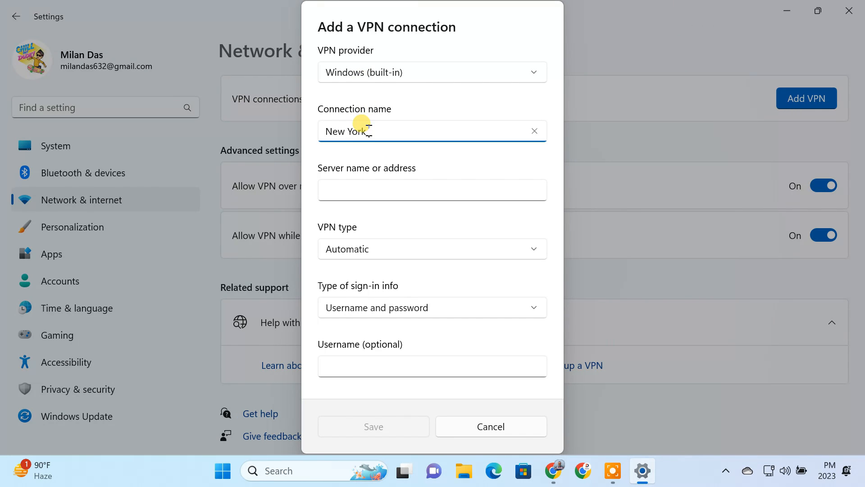
pyautogui.write('(US)')
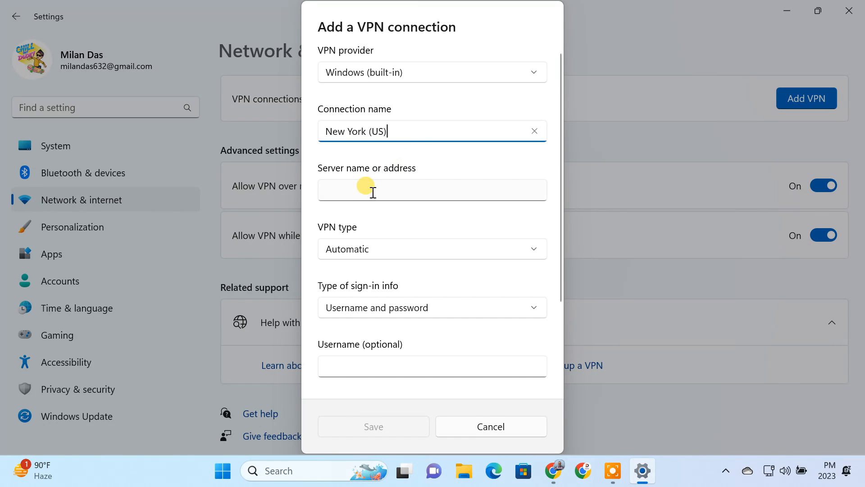
# Move down to the username and password fields of the VPN form.
pyautogui.scroll(-3)
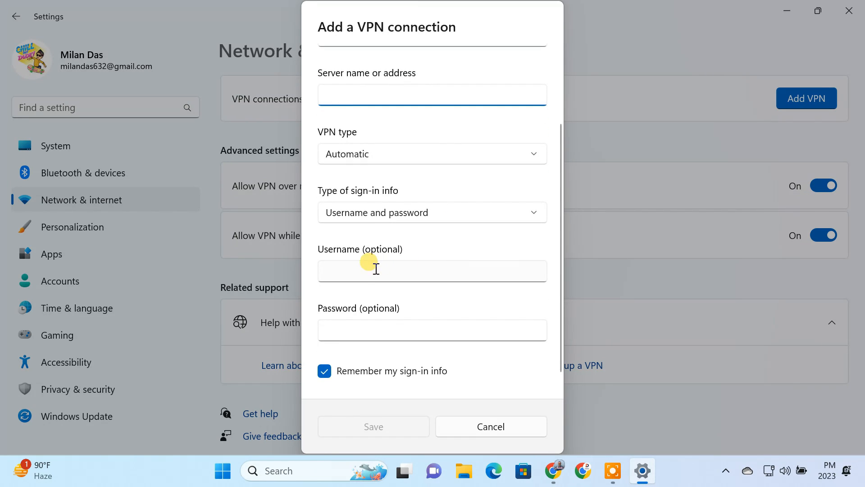
pyautogui.click(432, 330)
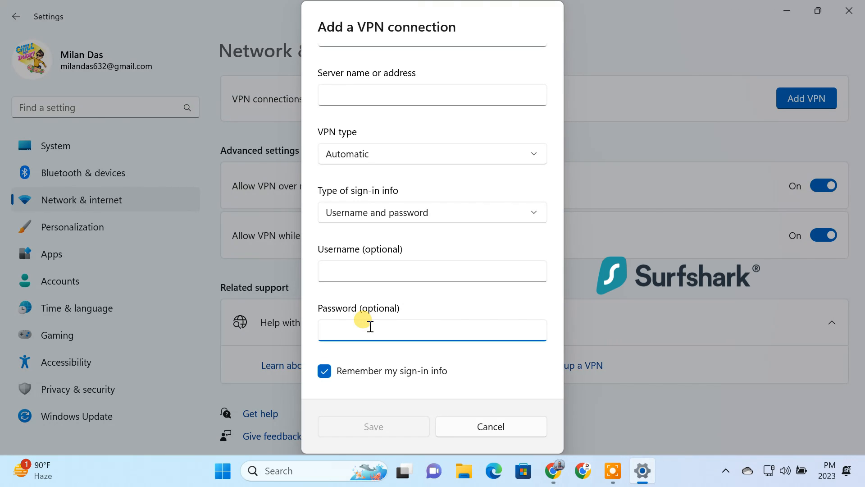
pyautogui.click(432, 330)
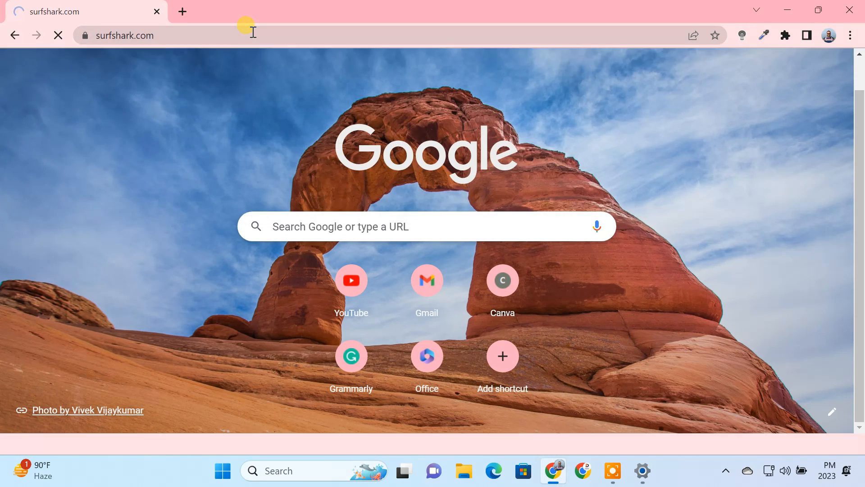
pyautogui.click(117, 35)
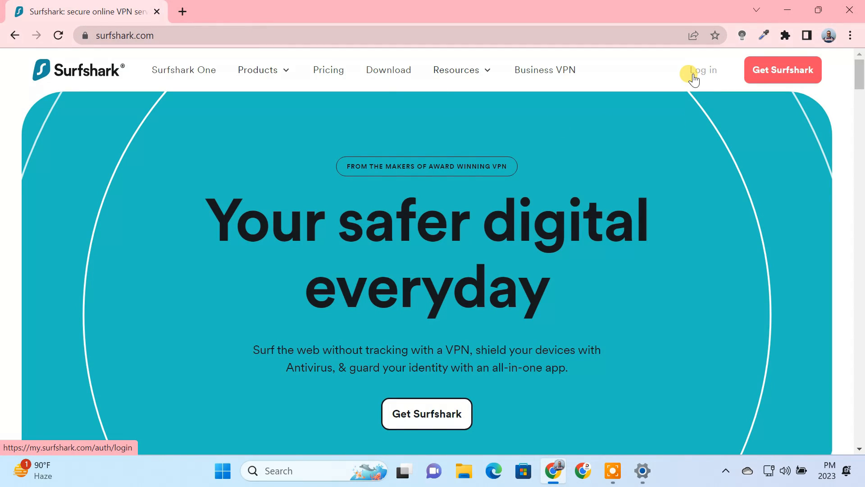
pyautogui.click(705, 70)
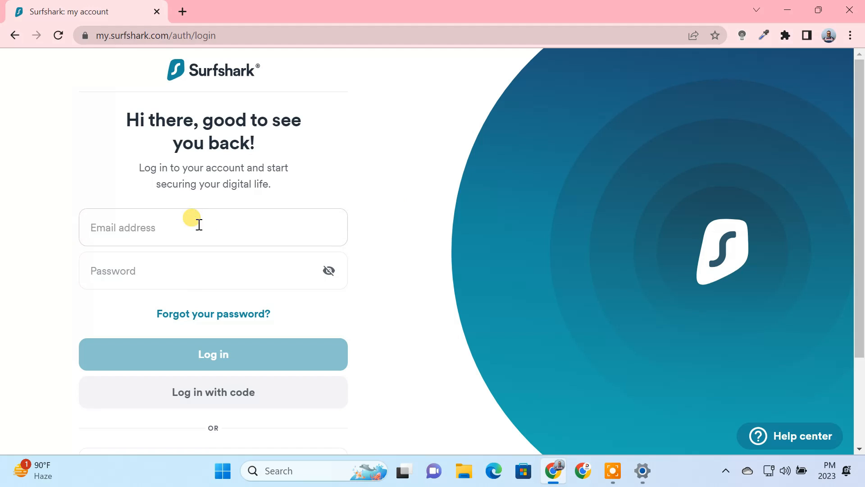
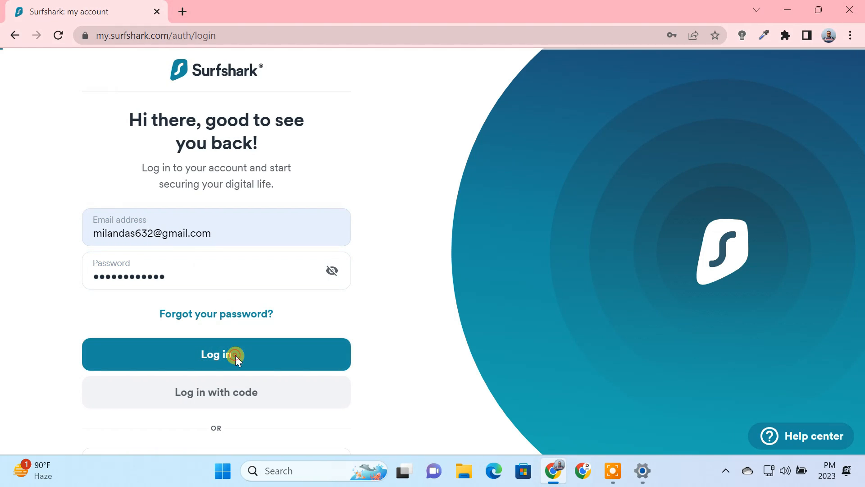
pyautogui.click(215, 354)
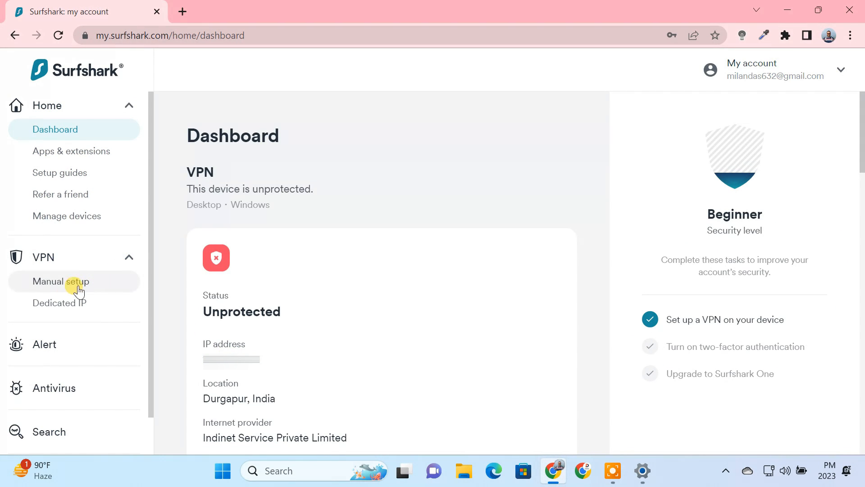
# Get the IKEv2 manual-setup credentials and copy the username.
pyautogui.click(60, 281)
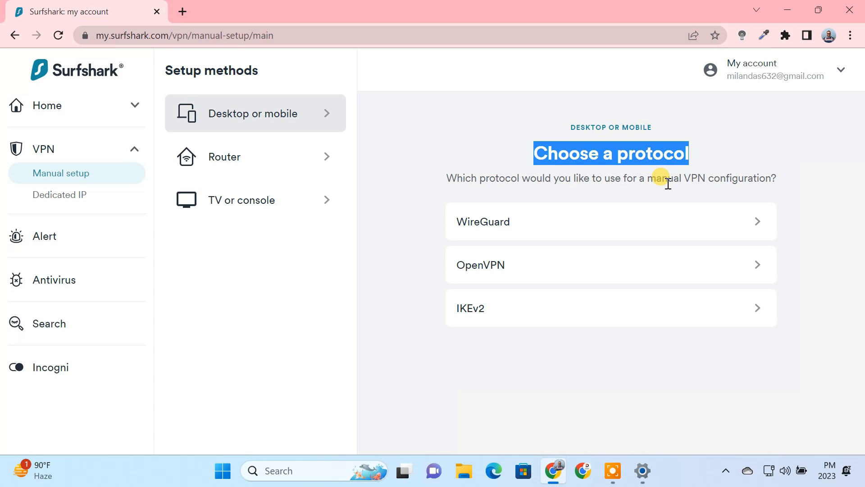
pyautogui.moveTo(477, 319)
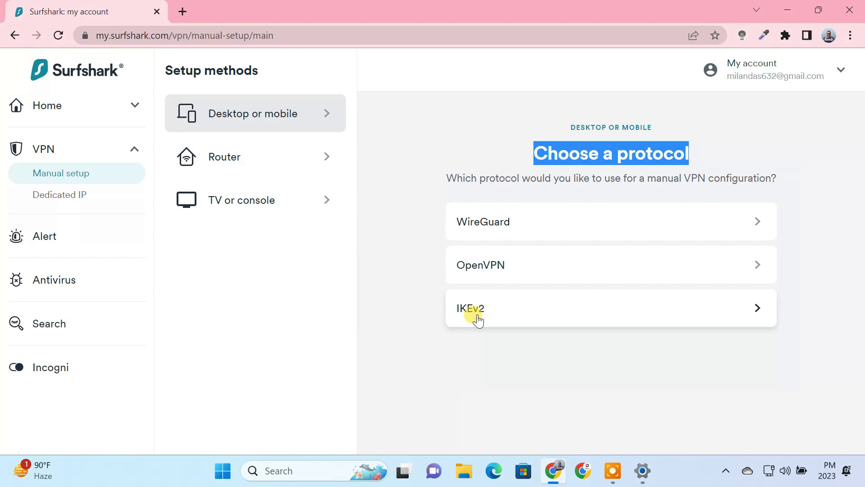
pyautogui.moveTo(476, 314)
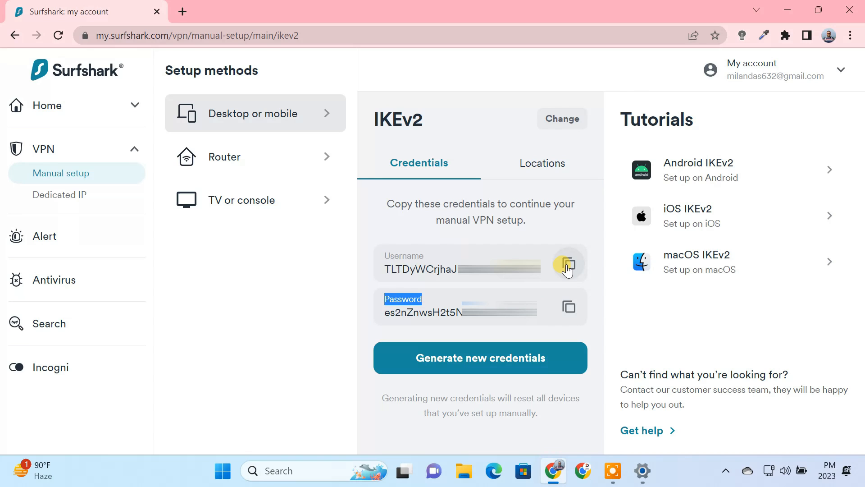
pyautogui.click(642, 471)
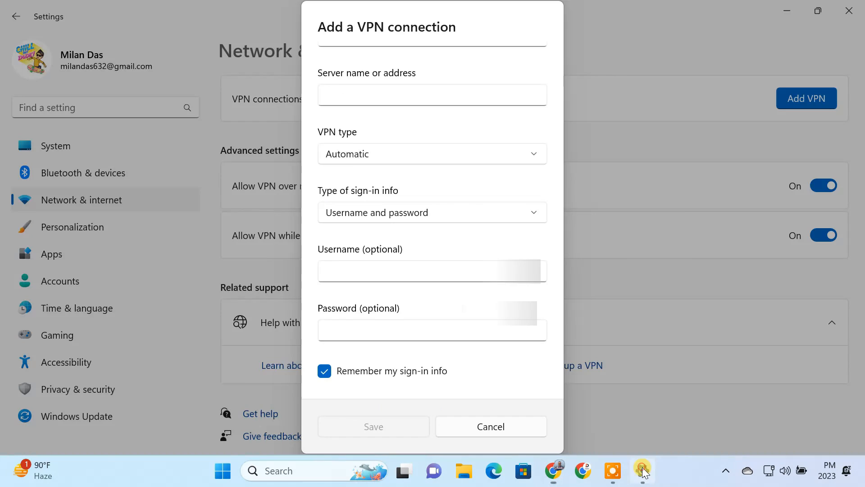
pyautogui.click(432, 330)
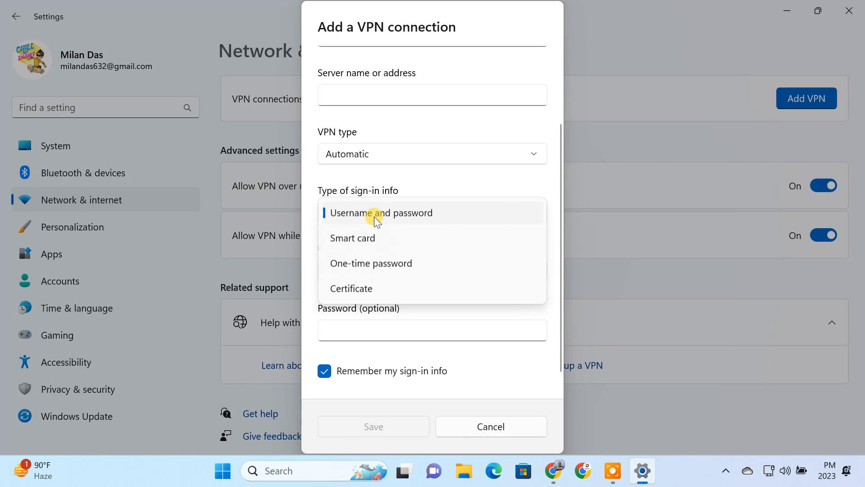
pyautogui.click(382, 213)
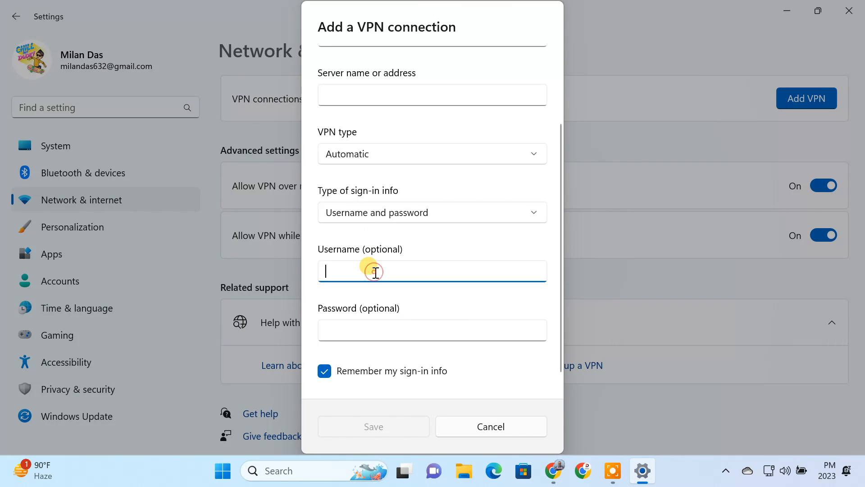
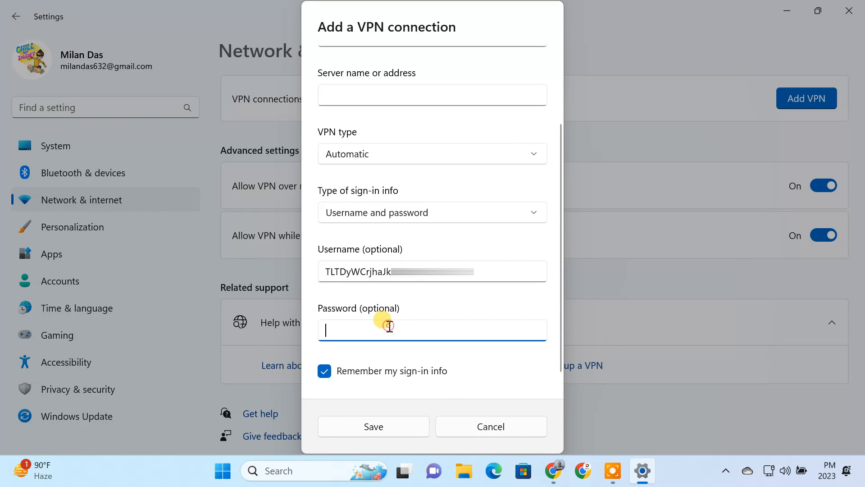
pyautogui.click(552, 470)
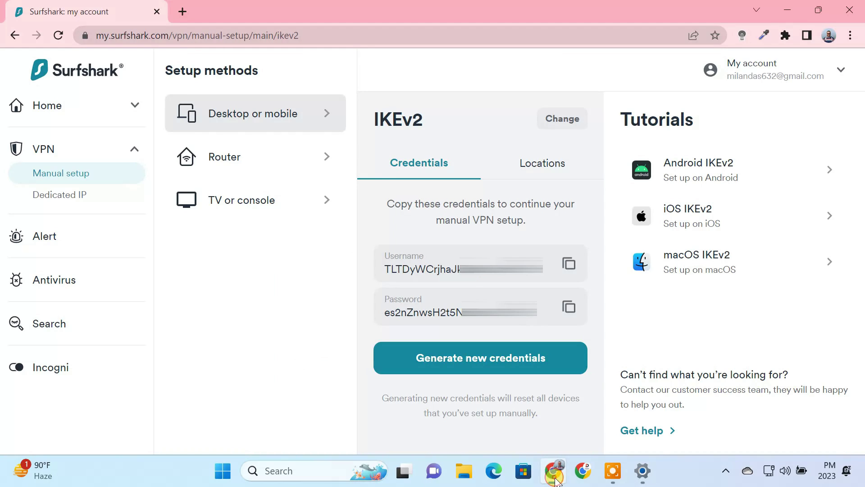
pyautogui.moveTo(542, 163)
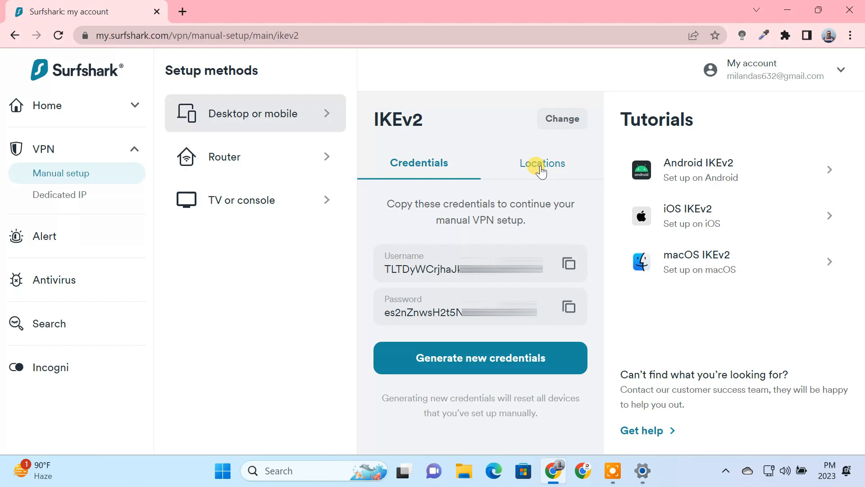
# Find the United States · New York location and its server address us-nyc.prod.surfshark.com.
pyautogui.click(541, 163)
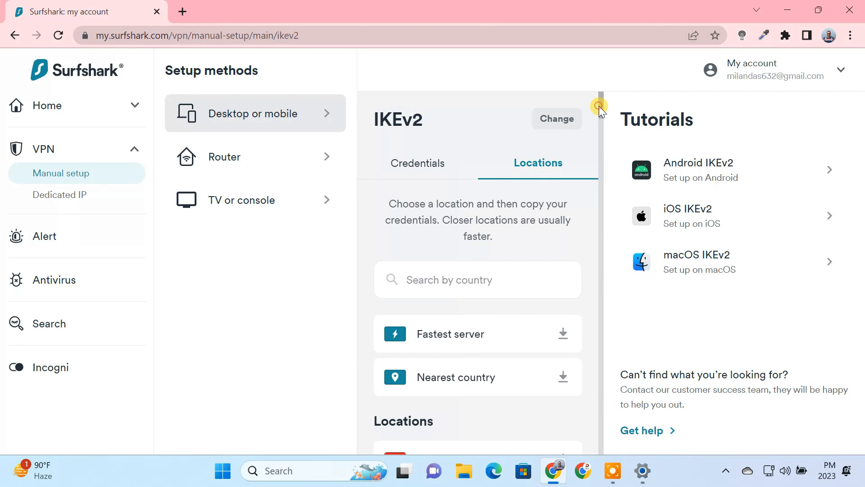
pyautogui.scroll(-3)
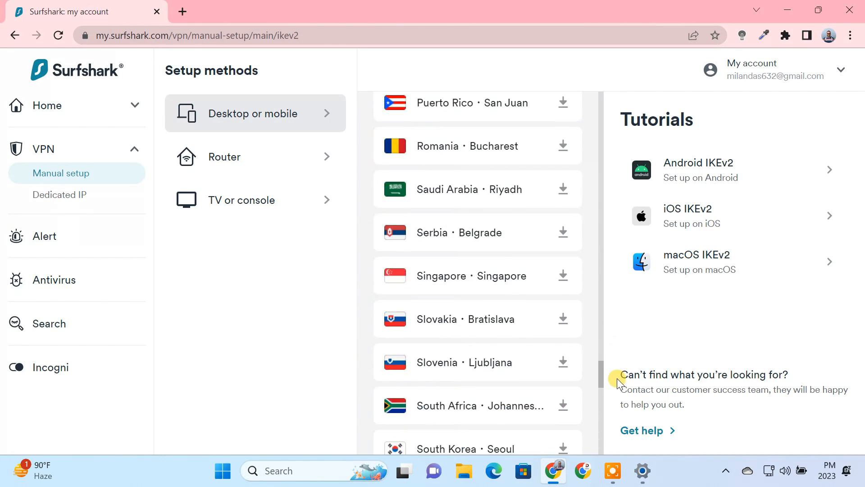
pyautogui.scroll(-3)
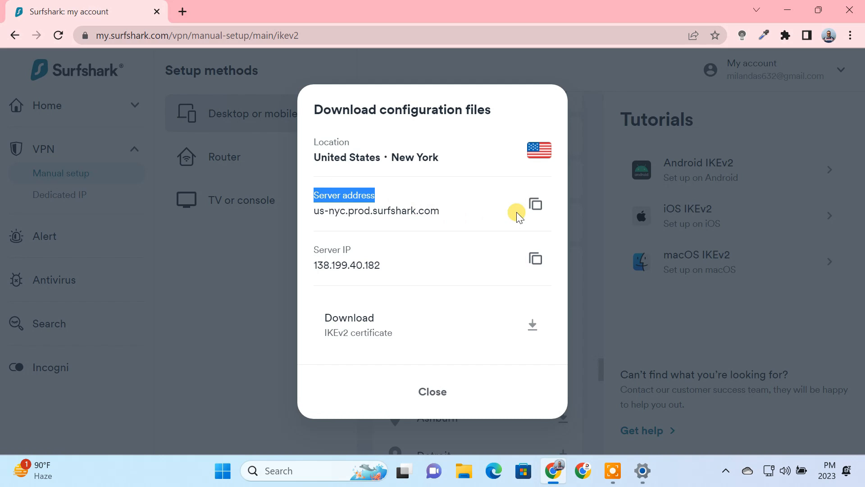
pyautogui.moveTo(646, 463)
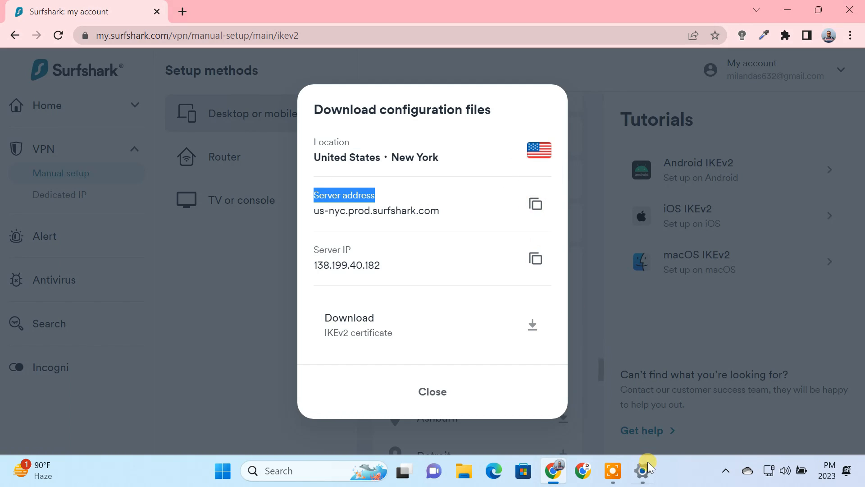
pyautogui.click(642, 471)
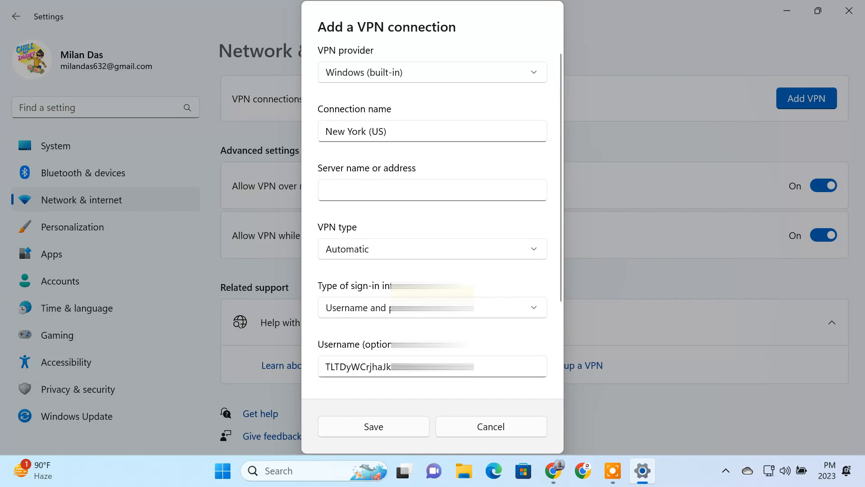
# Save the connection with server us-nyc.prod.surfshark.com and VPN type IKEv2.
pyautogui.write('us-nyc.prod.surfshark.com')
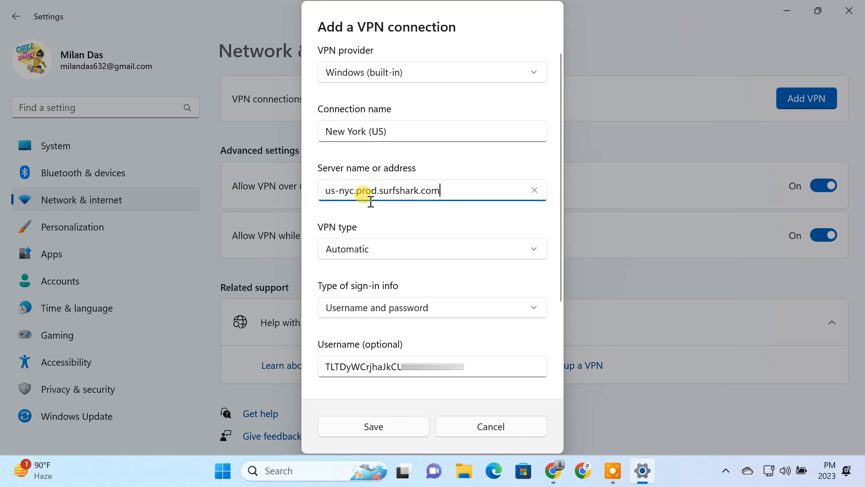
pyautogui.click(432, 249)
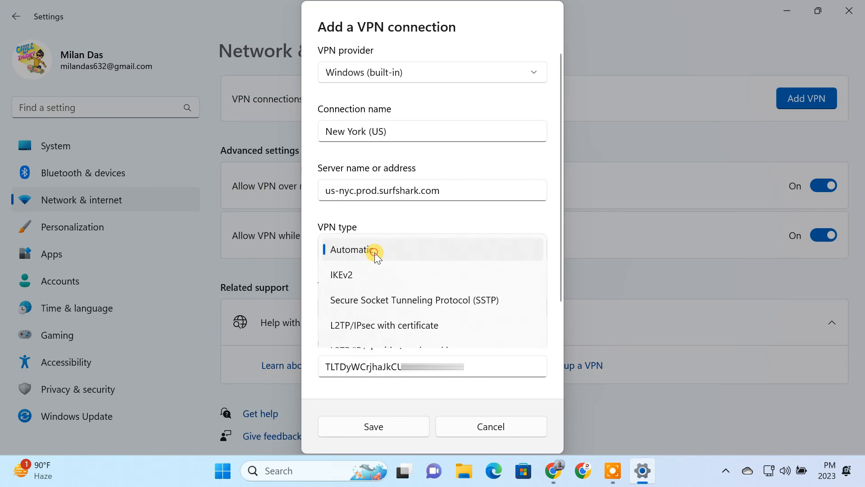
pyautogui.click(341, 274)
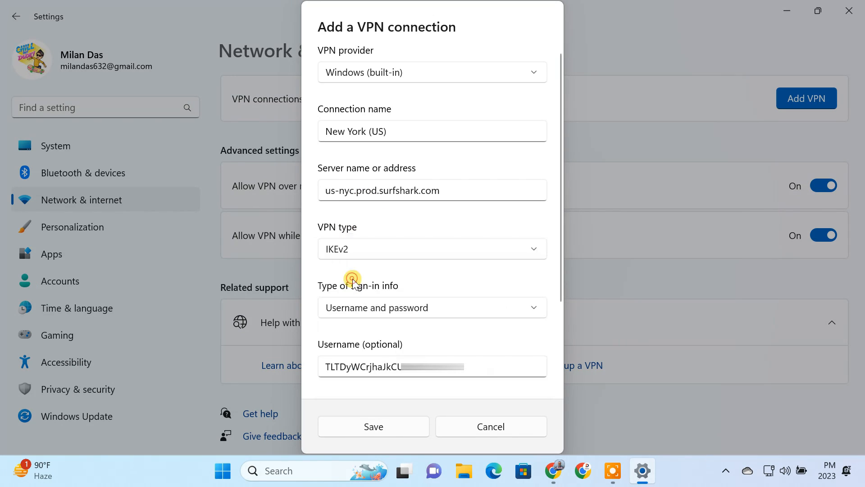
pyautogui.scroll(-3)
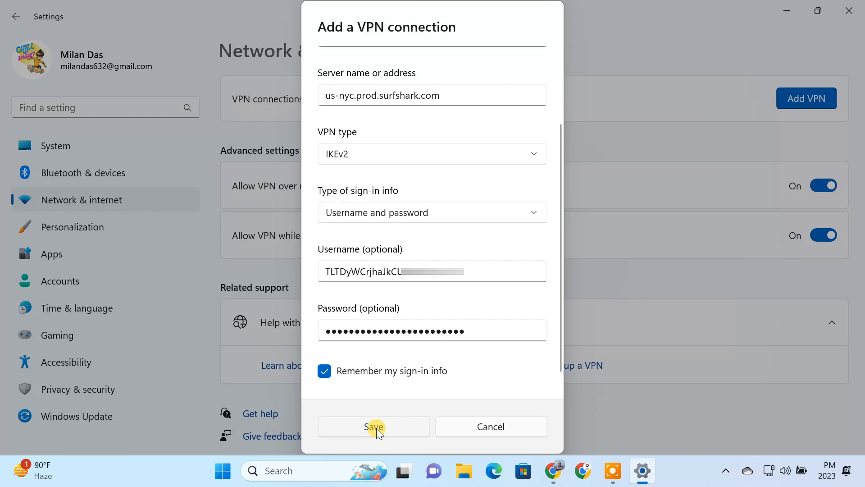
pyautogui.click(373, 426)
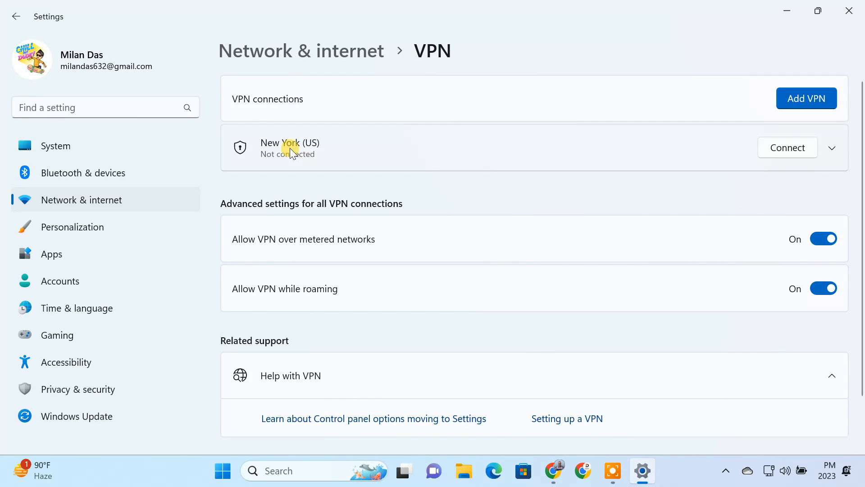
pyautogui.click(551, 471)
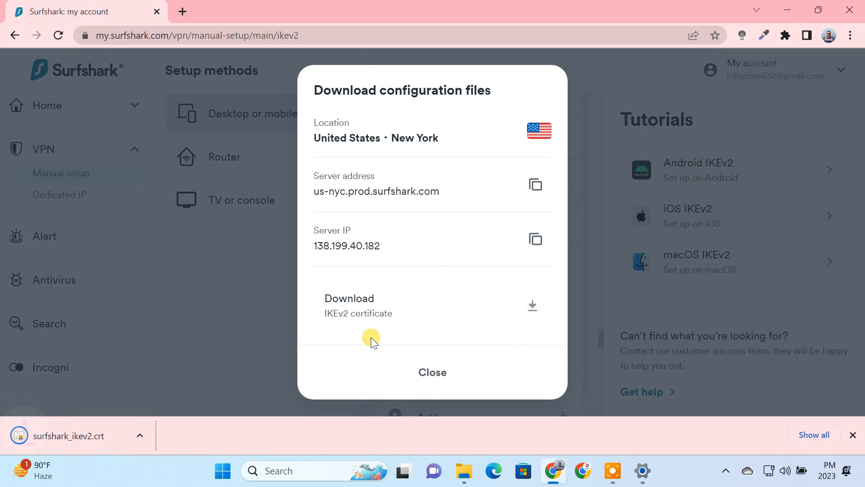
pyautogui.moveTo(789, 11)
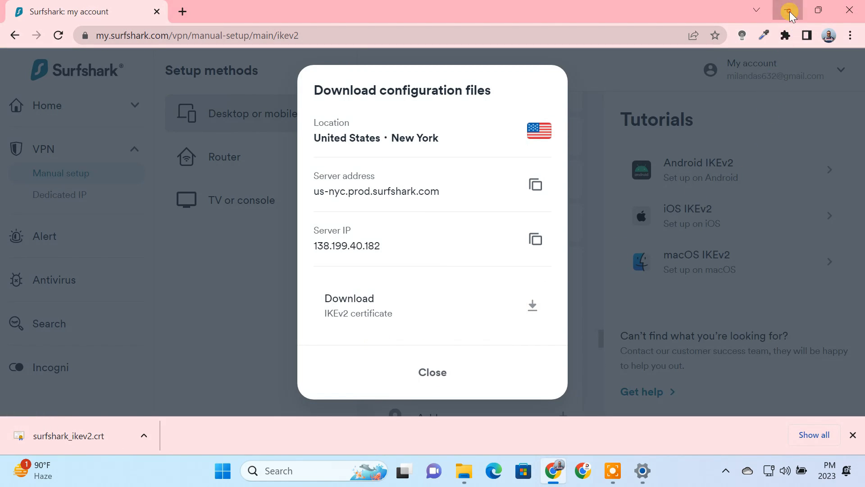
# Minimise the browser and bring up the Downloads folder with the certificate.
pyautogui.click(787, 10)
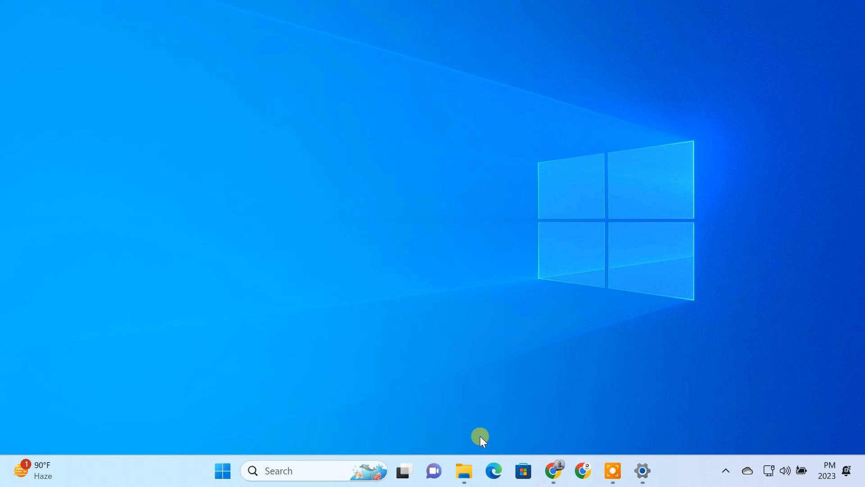
pyautogui.click(463, 471)
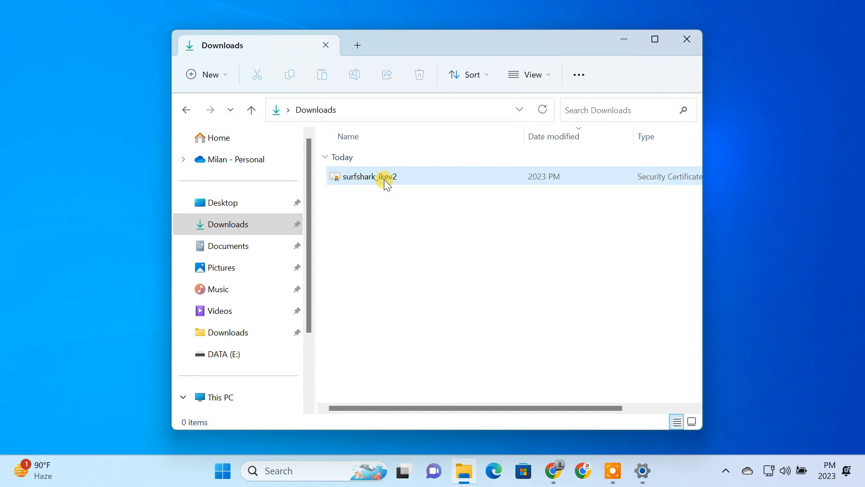
# Begin installing the surfshark_ikev2 certificate for the local machine.
pyautogui.doubleClick(362, 176)
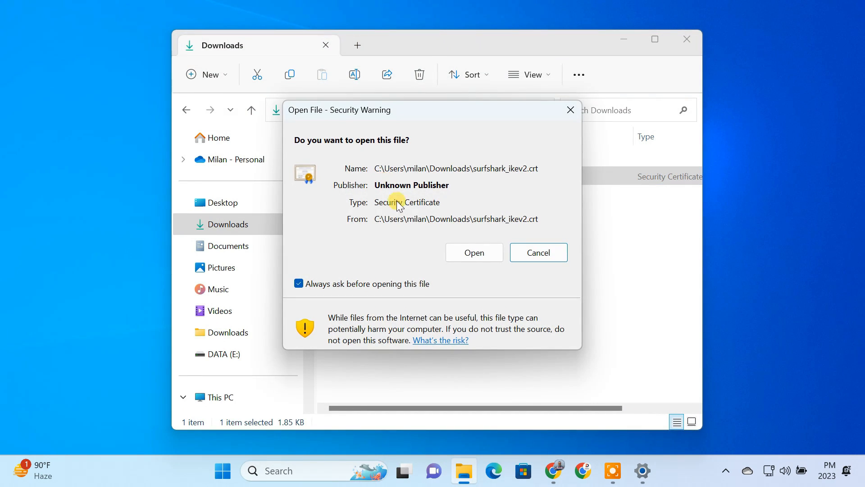
pyautogui.click(474, 253)
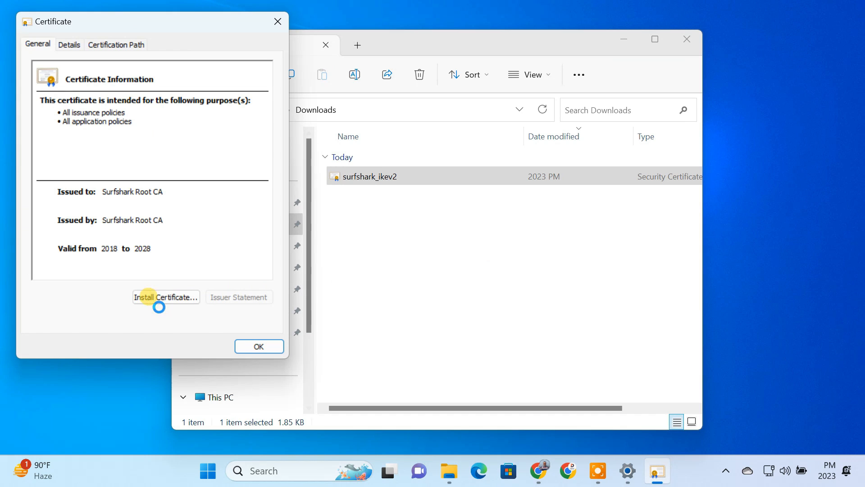
pyautogui.click(166, 297)
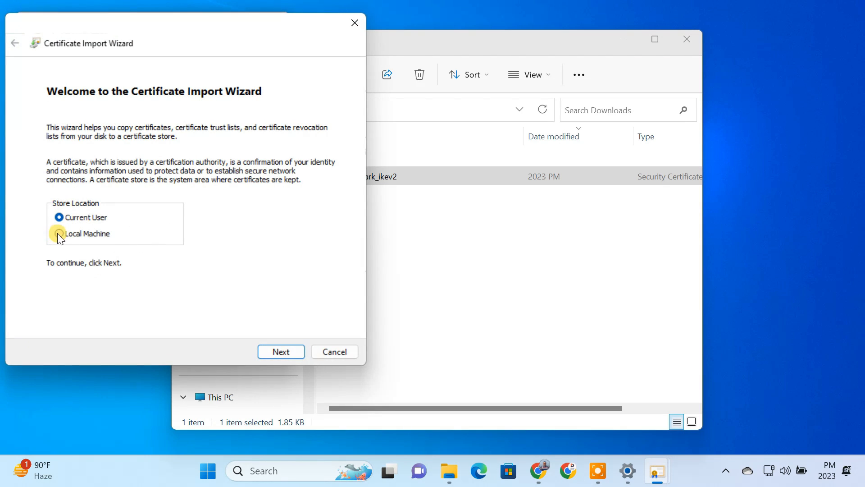
pyautogui.click(280, 351)
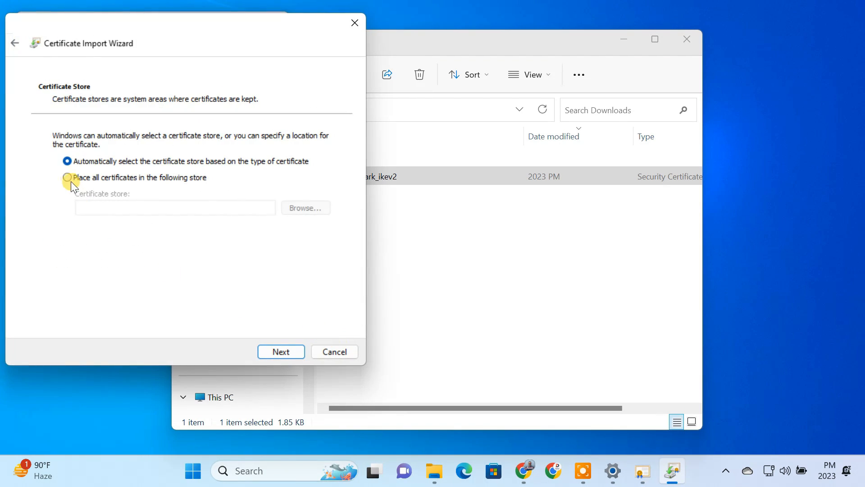
# Import it into Trusted Root Certification Authorities, confirm success and close the folder.
pyautogui.click(66, 178)
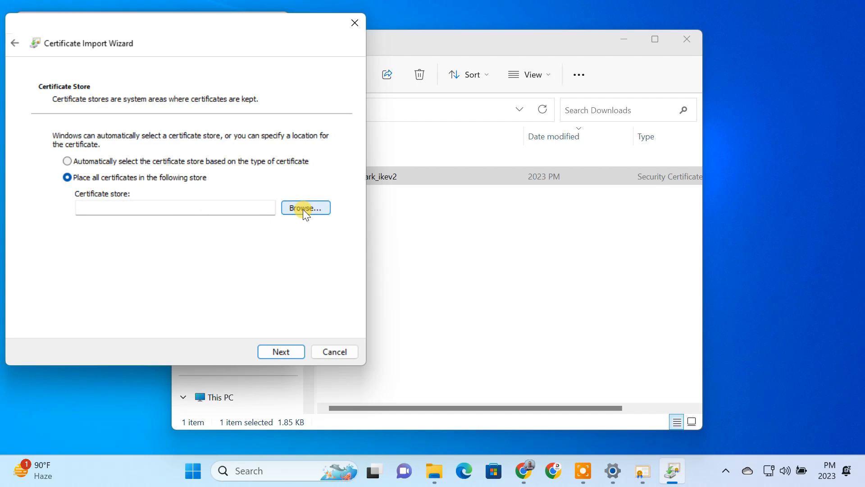
pyautogui.click(306, 208)
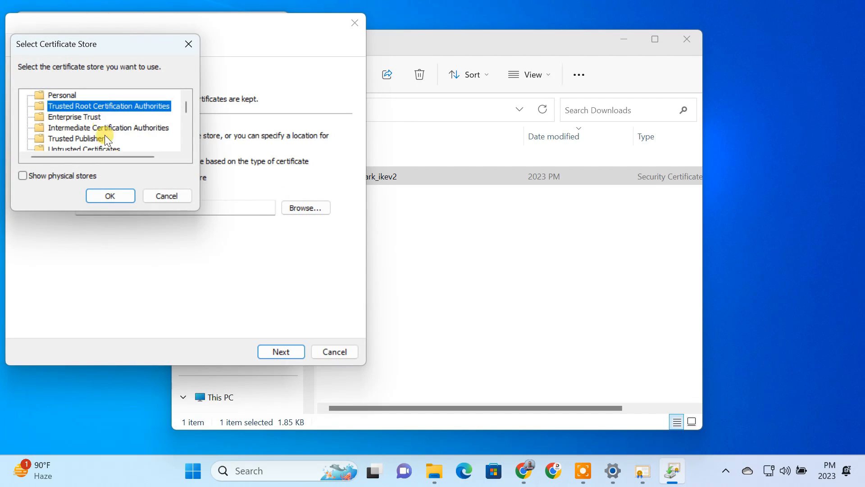
pyautogui.click(110, 196)
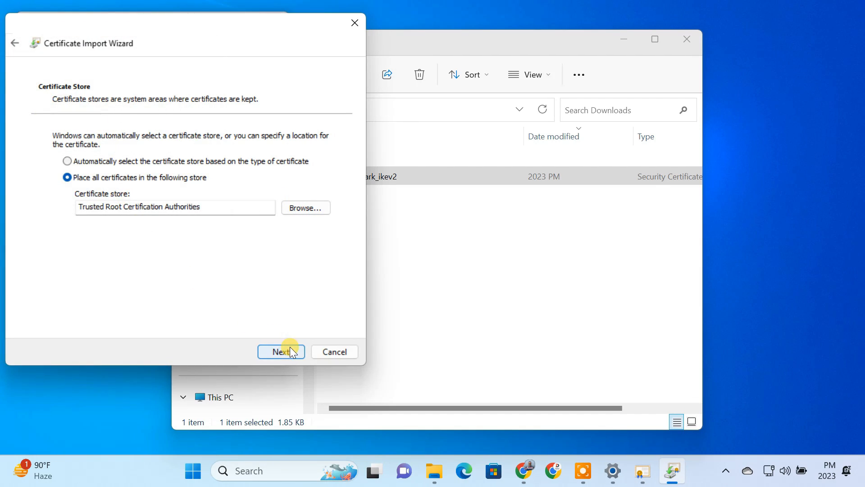
pyautogui.click(281, 351)
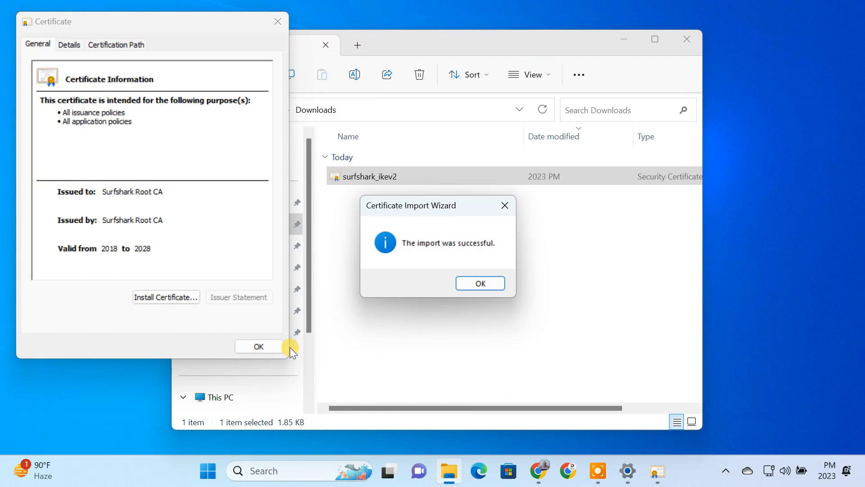
pyautogui.moveTo(438, 252)
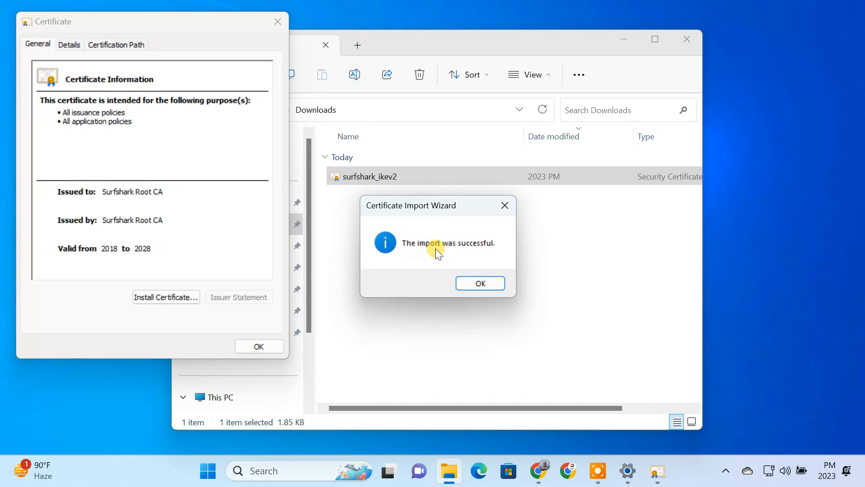
pyautogui.click(478, 283)
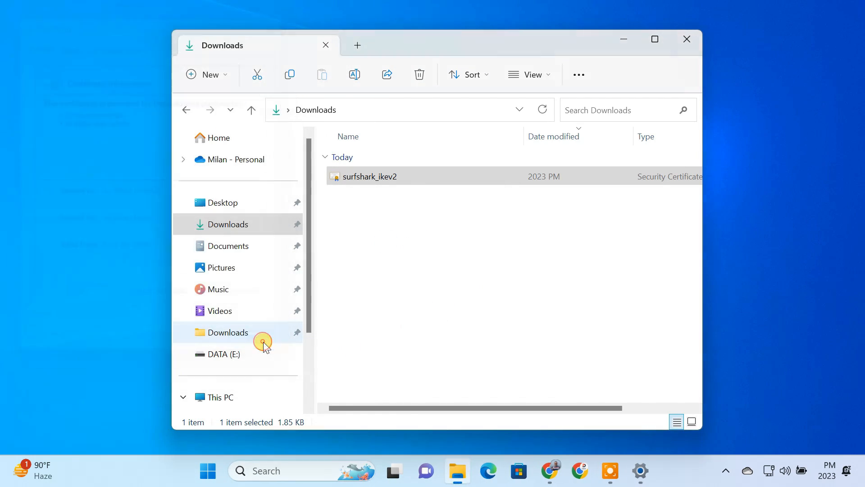
pyautogui.click(687, 38)
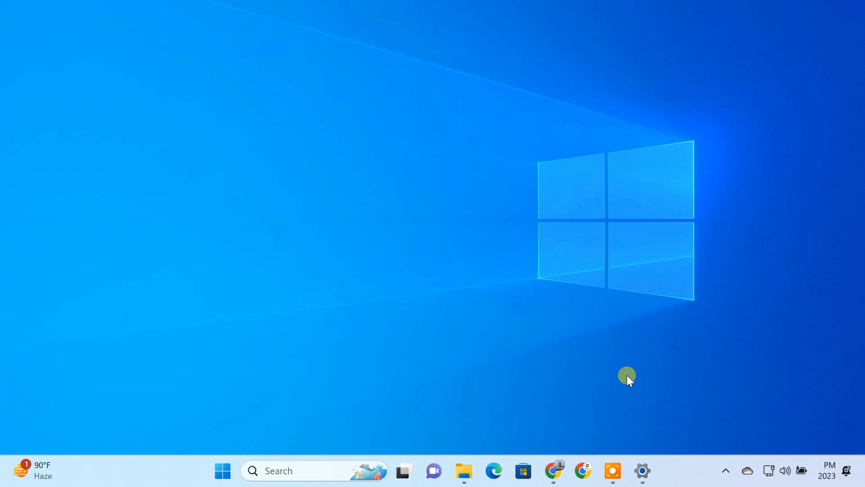
# Connect the New York (US) VPN from the Settings VPN page.
pyautogui.click(641, 470)
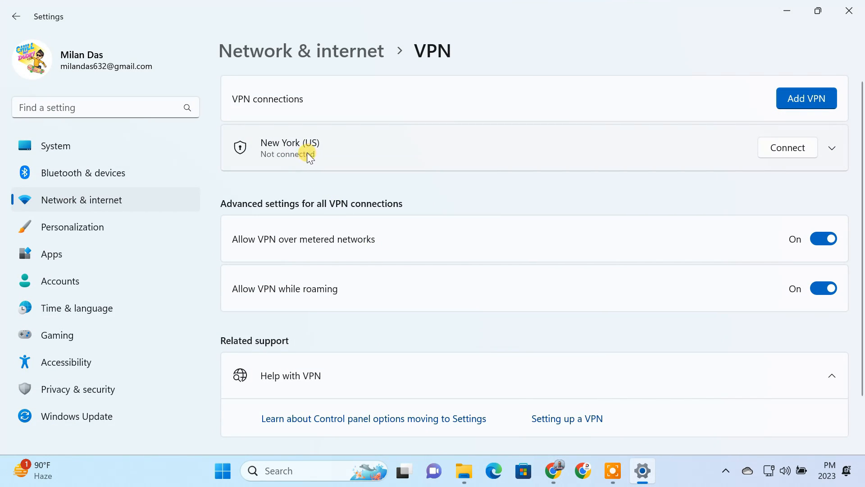
pyautogui.click(787, 147)
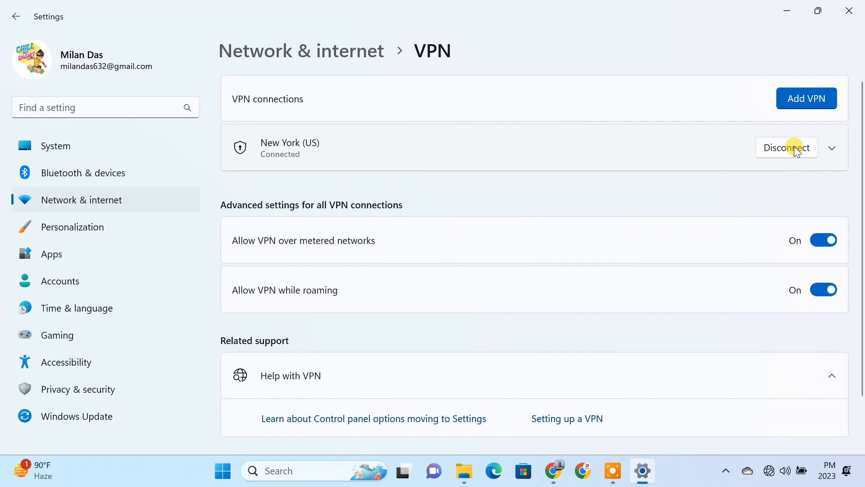
pyautogui.moveTo(304, 165)
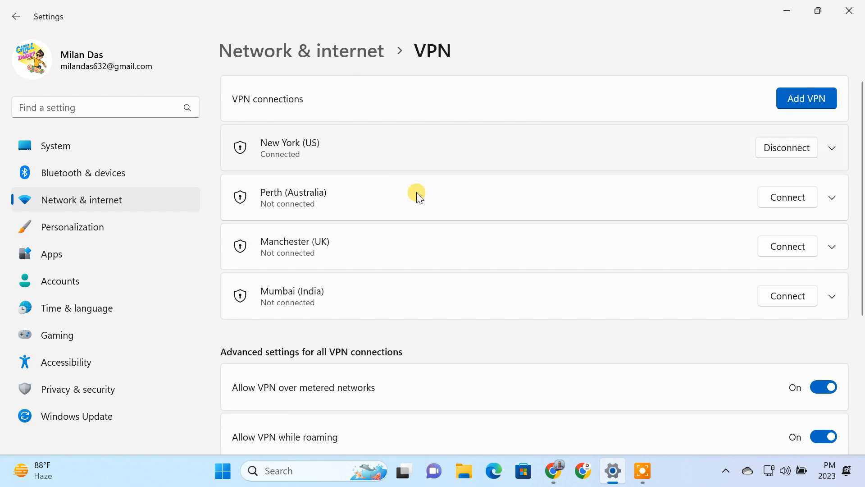
pyautogui.moveTo(344, 251)
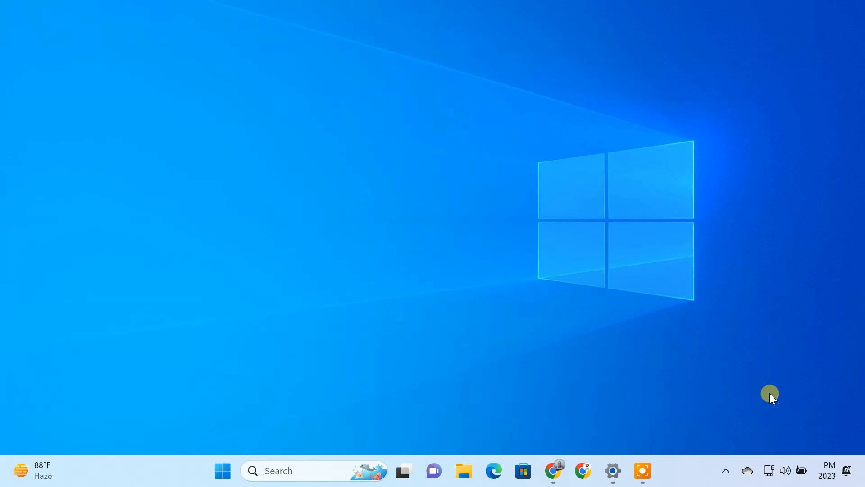
# From the Quick Settings VPN list, connect to the Manchester (UK) profile instead of New York (US).
pyautogui.click(784, 471)
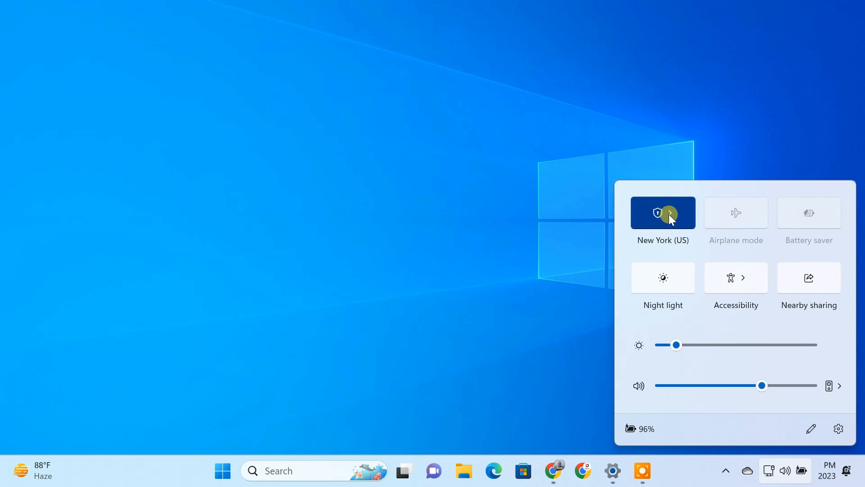
pyautogui.click(662, 212)
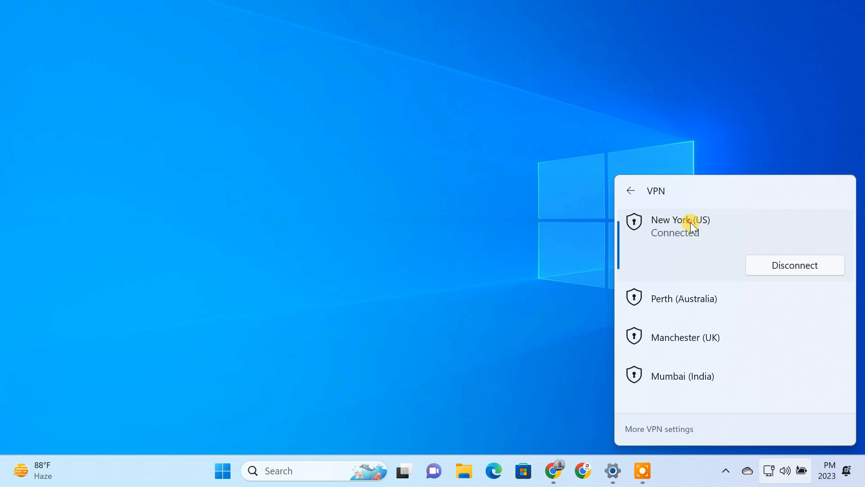
pyautogui.click(794, 265)
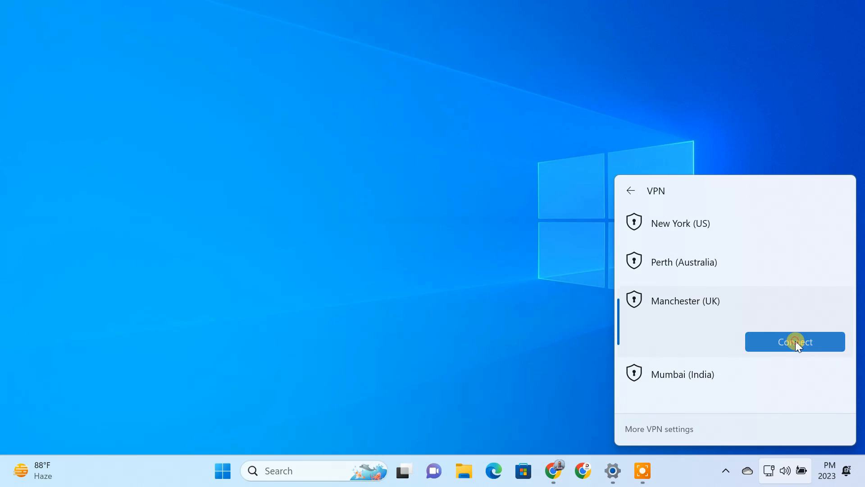
pyautogui.click(795, 341)
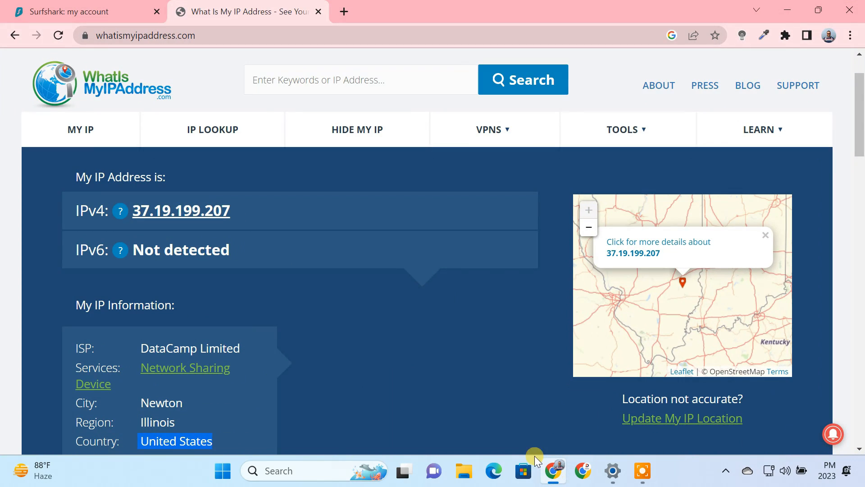
# Reload whatismyipaddress.com to confirm a Manchester, England address, then return to Settings.
pyautogui.click(58, 35)
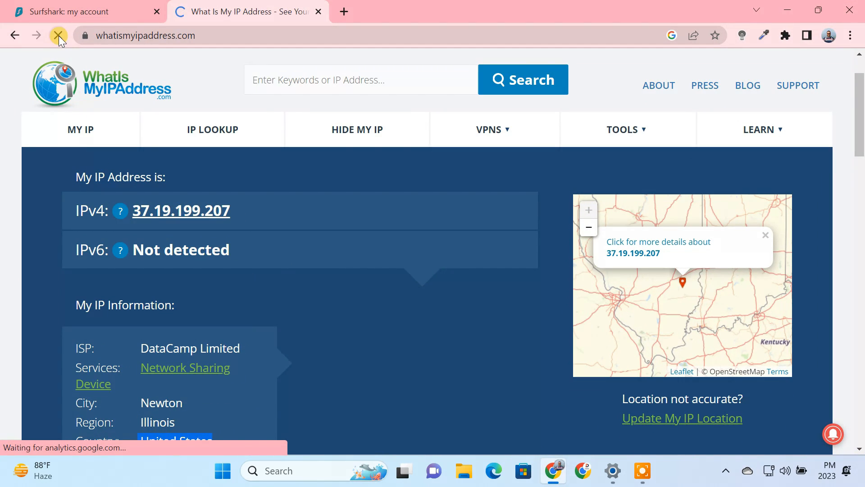
pyautogui.click(58, 35)
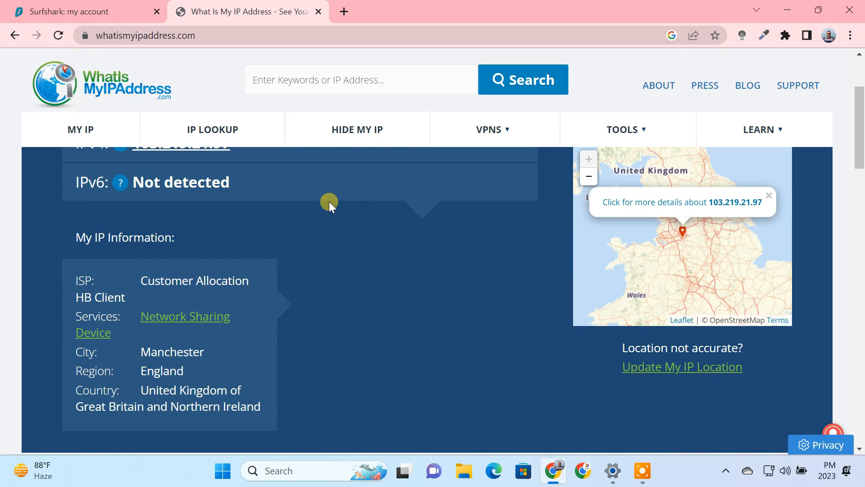
pyautogui.doubleClick(171, 351)
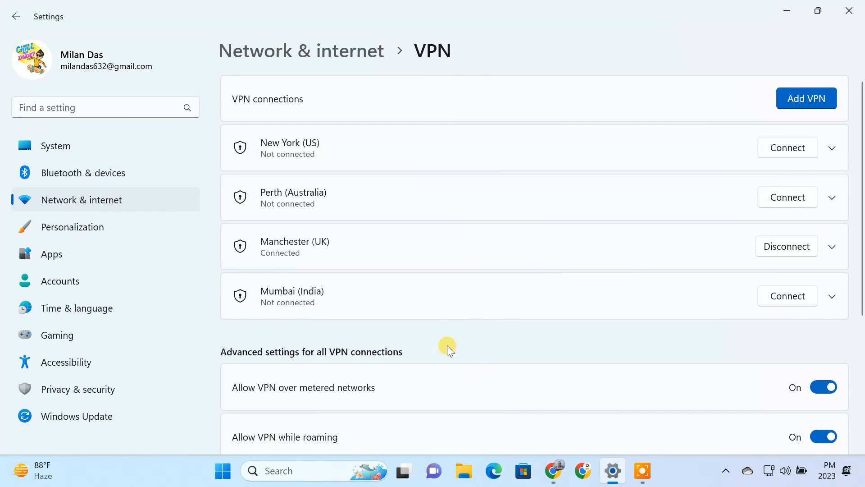
# Disconnect the Manchester (UK) VPN in Settings and minimise the window.
pyautogui.click(832, 246)
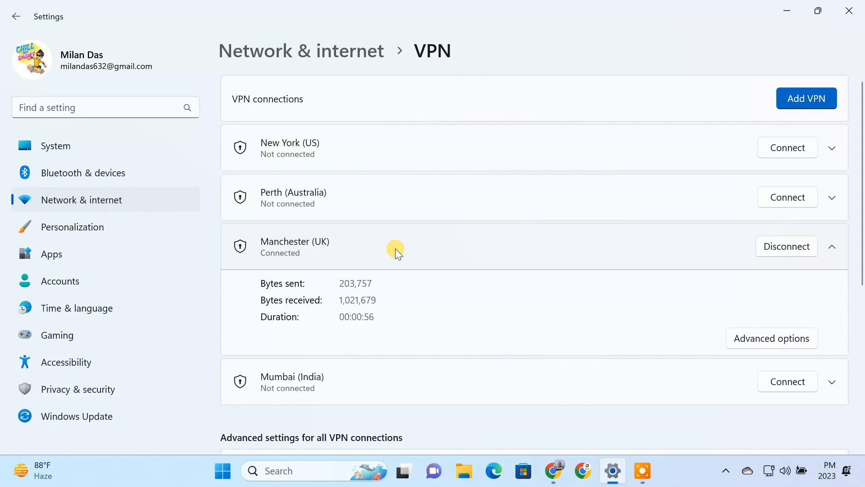
pyautogui.moveTo(786, 246)
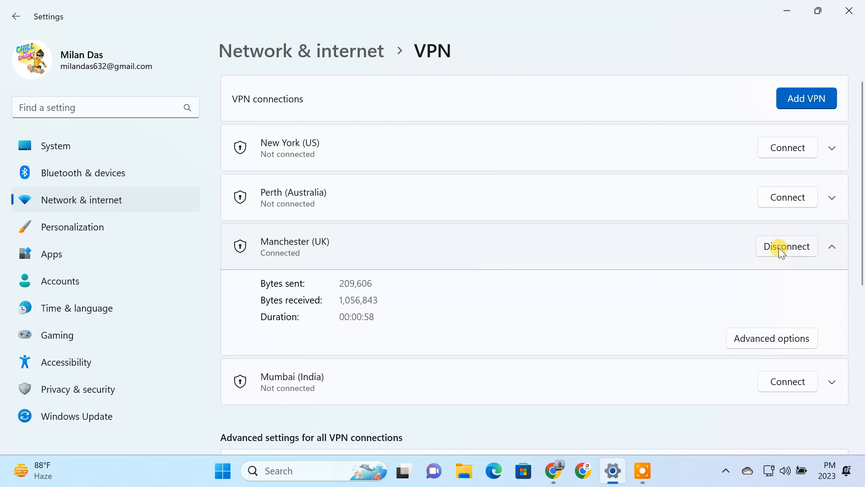
pyautogui.click(786, 246)
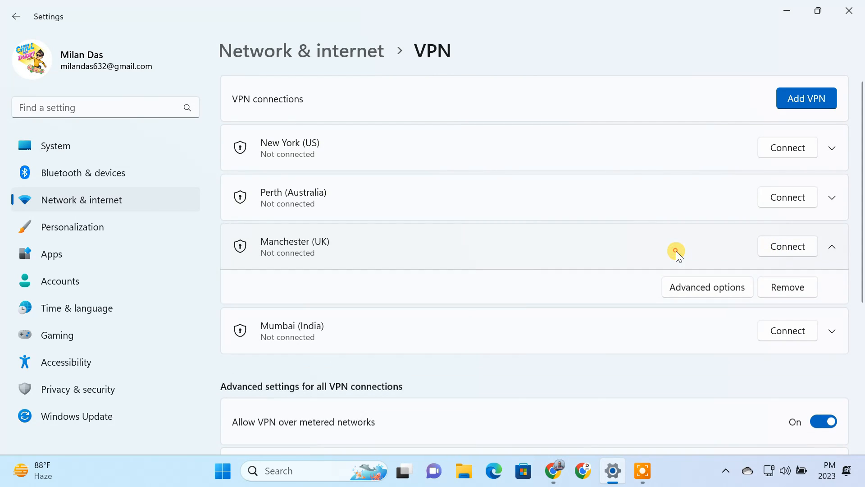
pyautogui.click(788, 286)
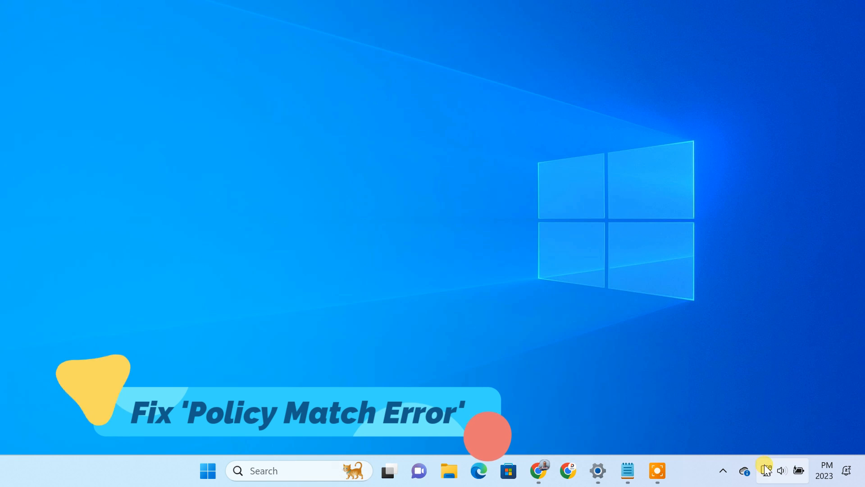
# Attempt a New York (US) connection from Quick Settings, which fails with a Policy match error.
pyautogui.click(745, 470)
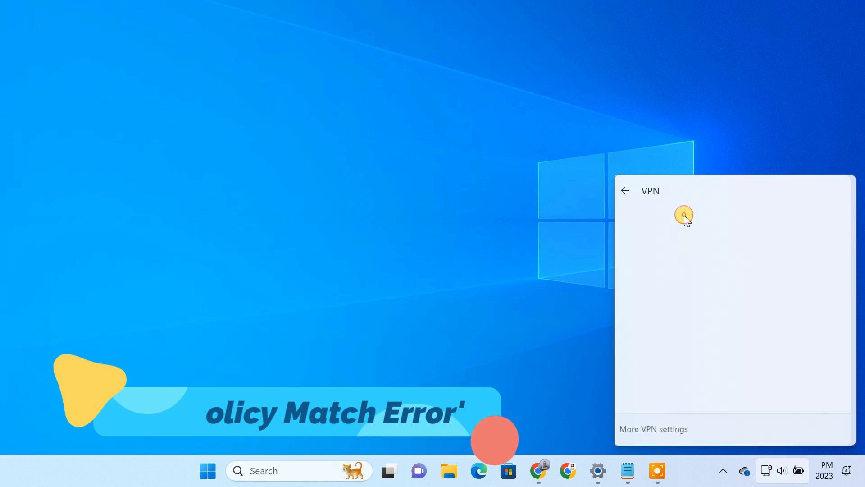
pyautogui.click(680, 222)
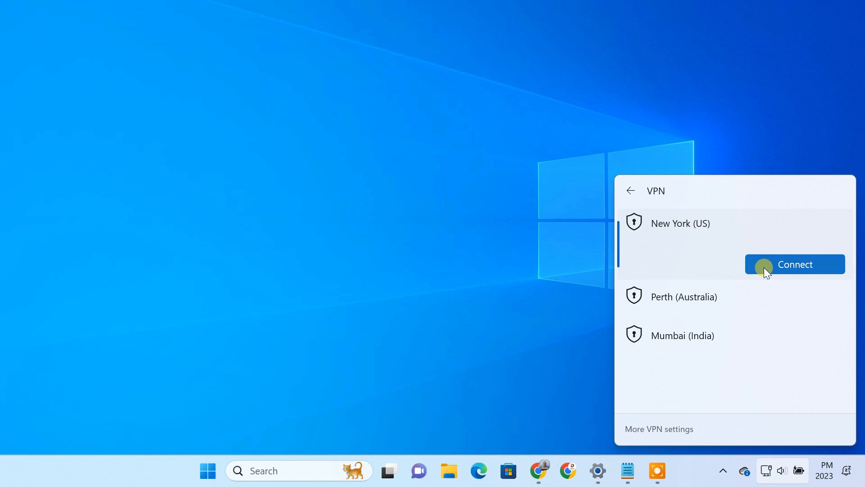
pyautogui.click(795, 264)
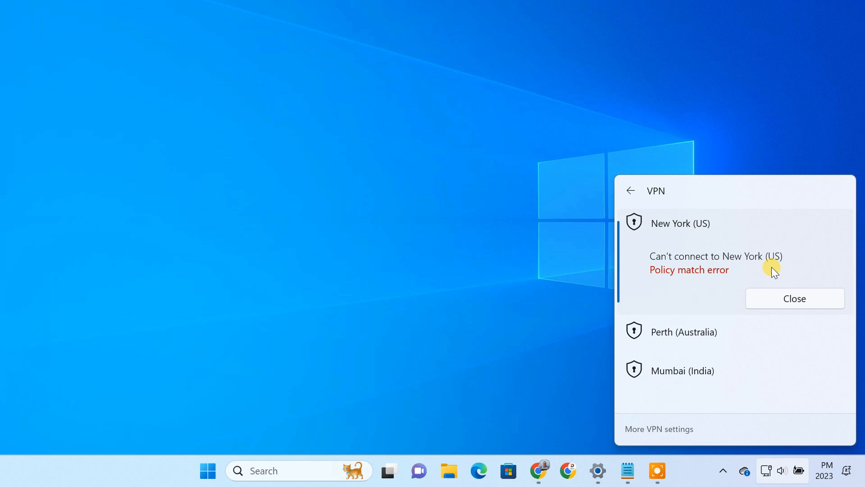
pyautogui.moveTo(687, 284)
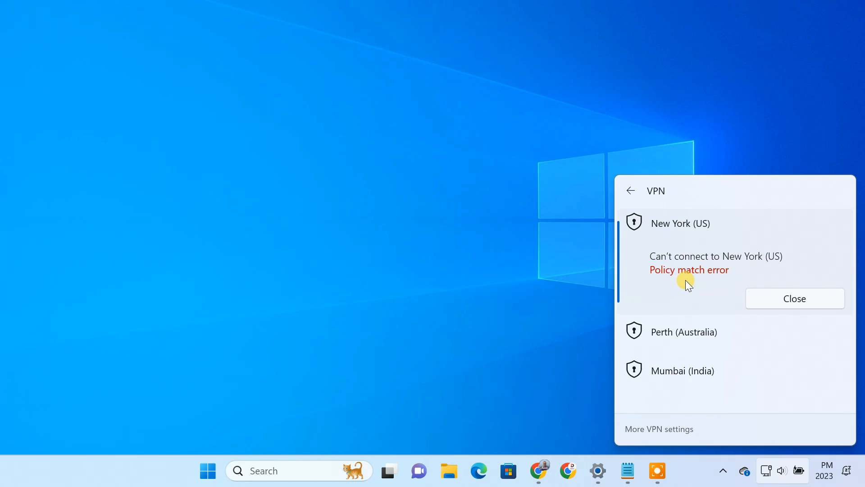